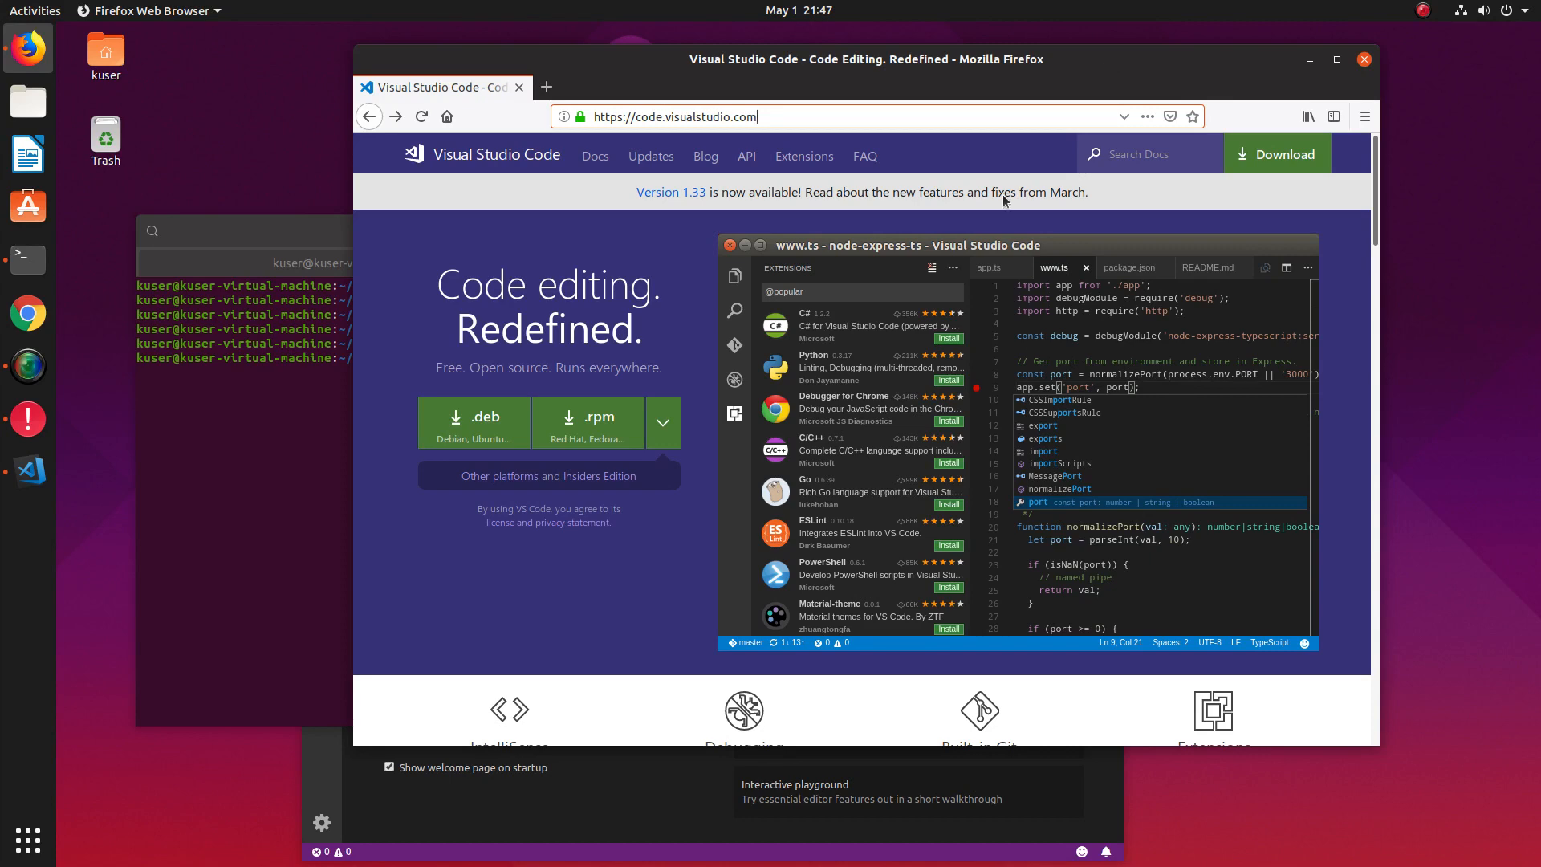
Step: Launch VS Code and confirm via Help > About that the installed version is 1.33.1
{"action": "left_click", "coordinate": [28, 472]}
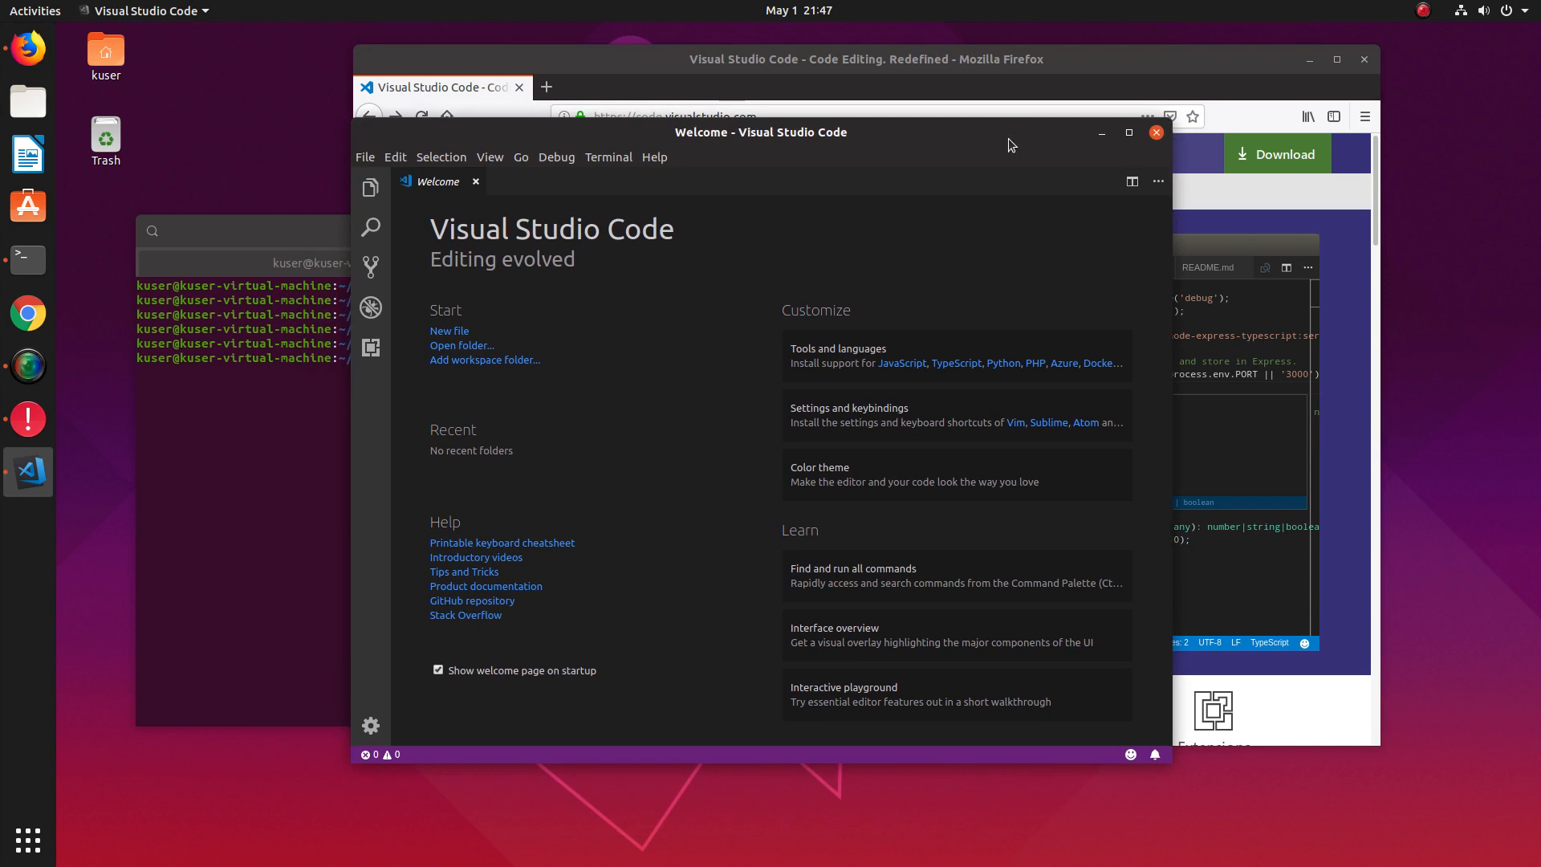
{"action": "left_click", "coordinate": [653, 158]}
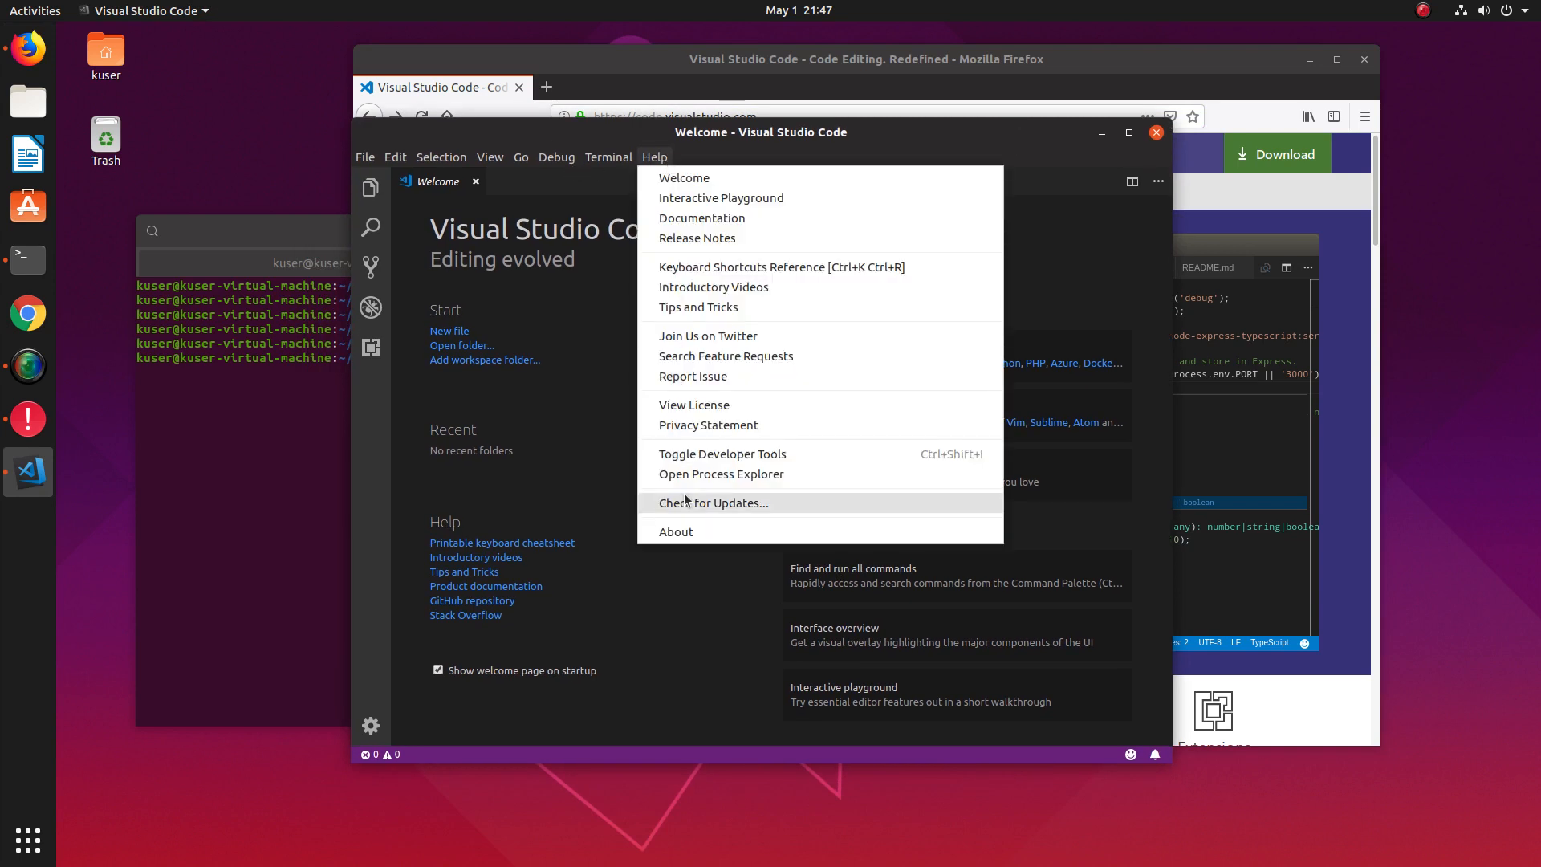
{"action": "left_click", "coordinate": [676, 531]}
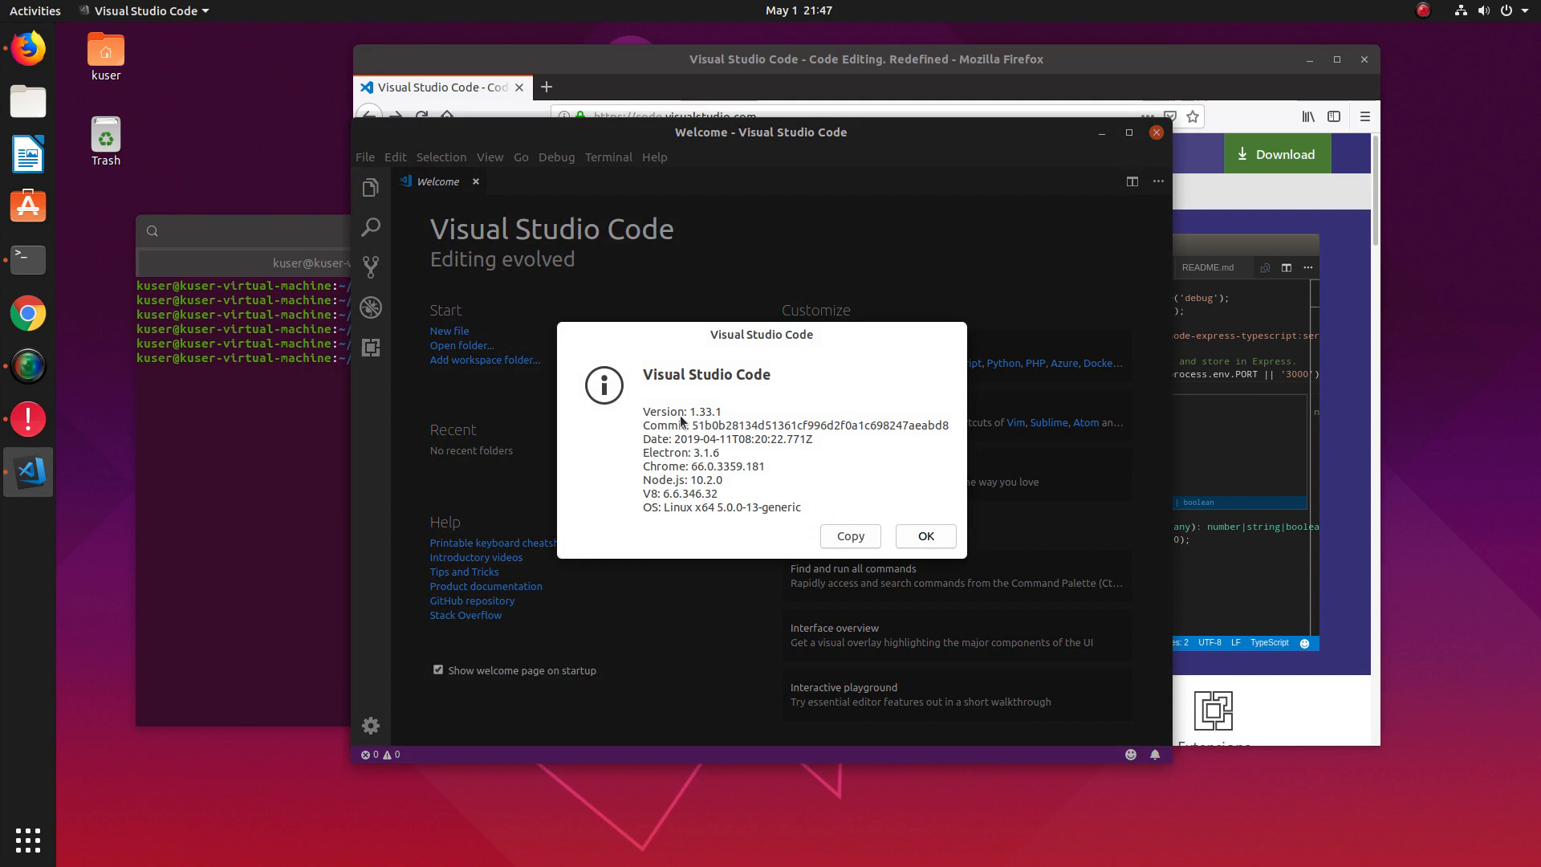
{"action": "mouse_move", "coordinate": [857, 468]}
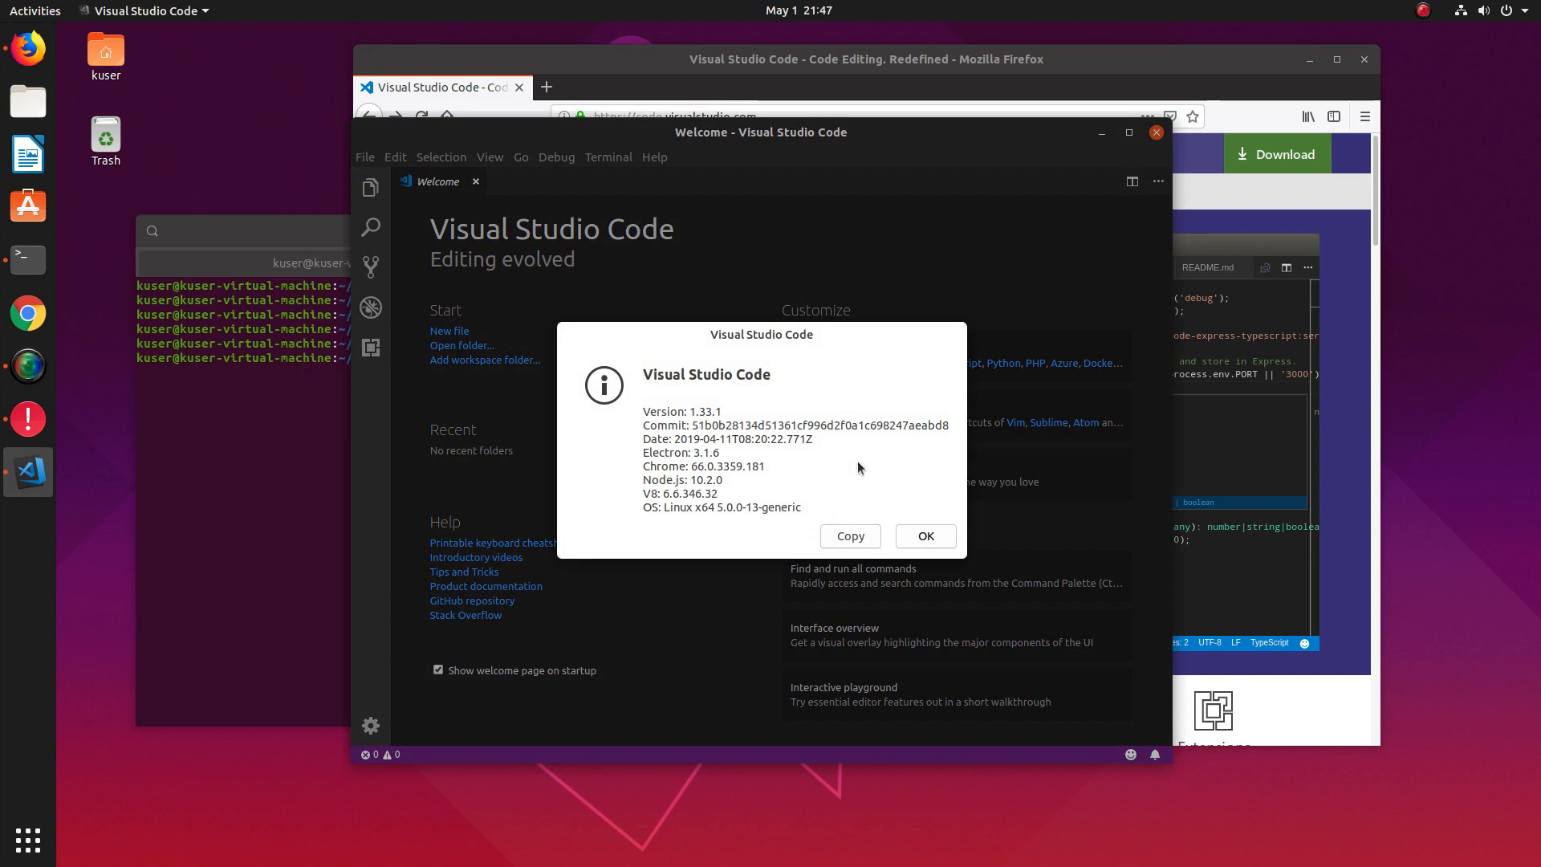
{"action": "mouse_move", "coordinate": [872, 533]}
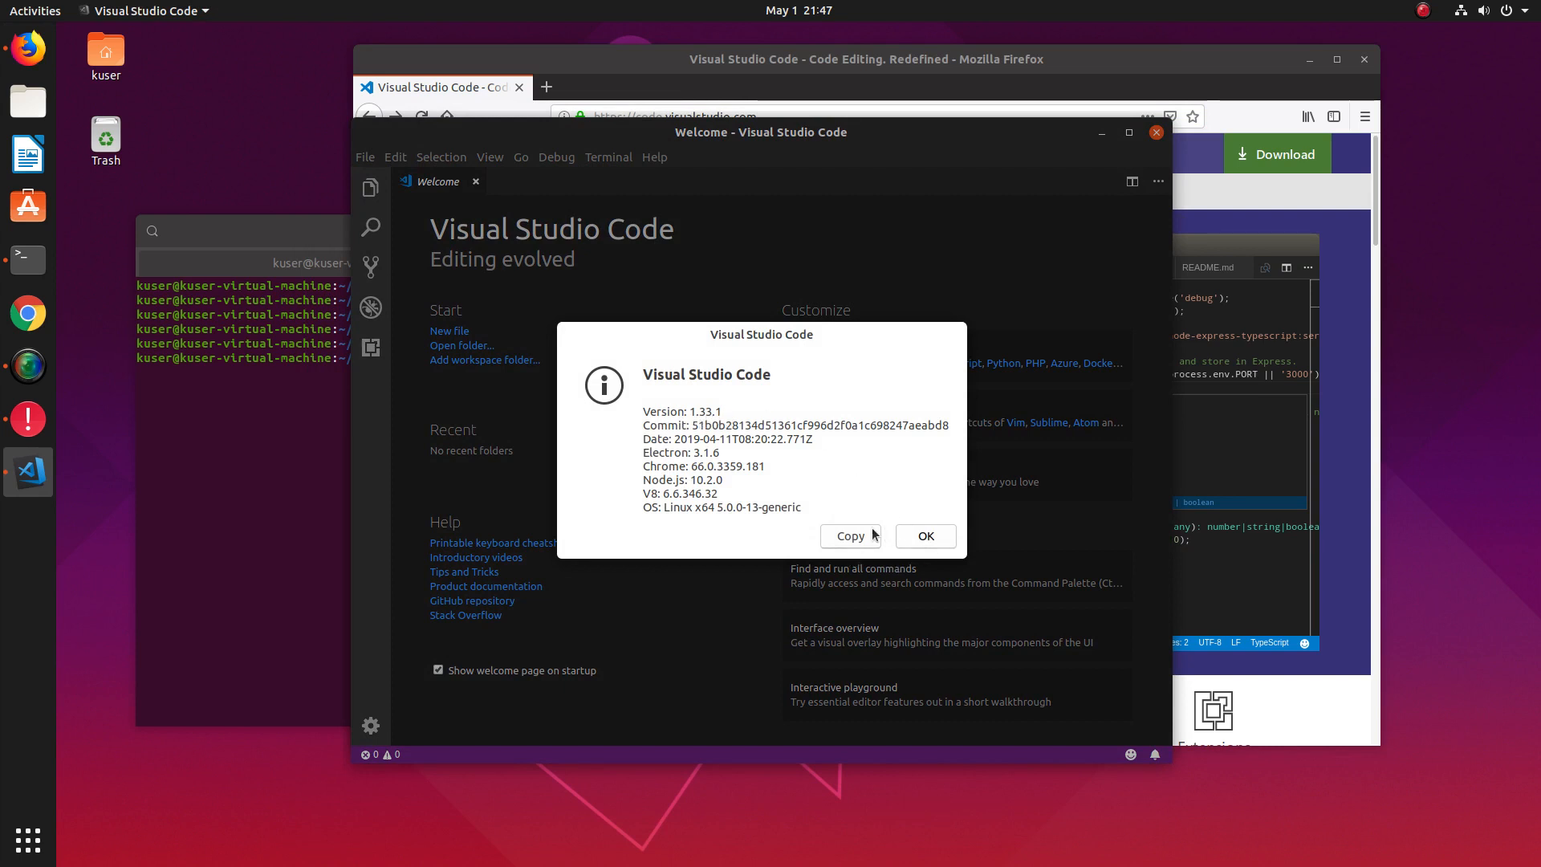
{"action": "left_click", "coordinate": [924, 536]}
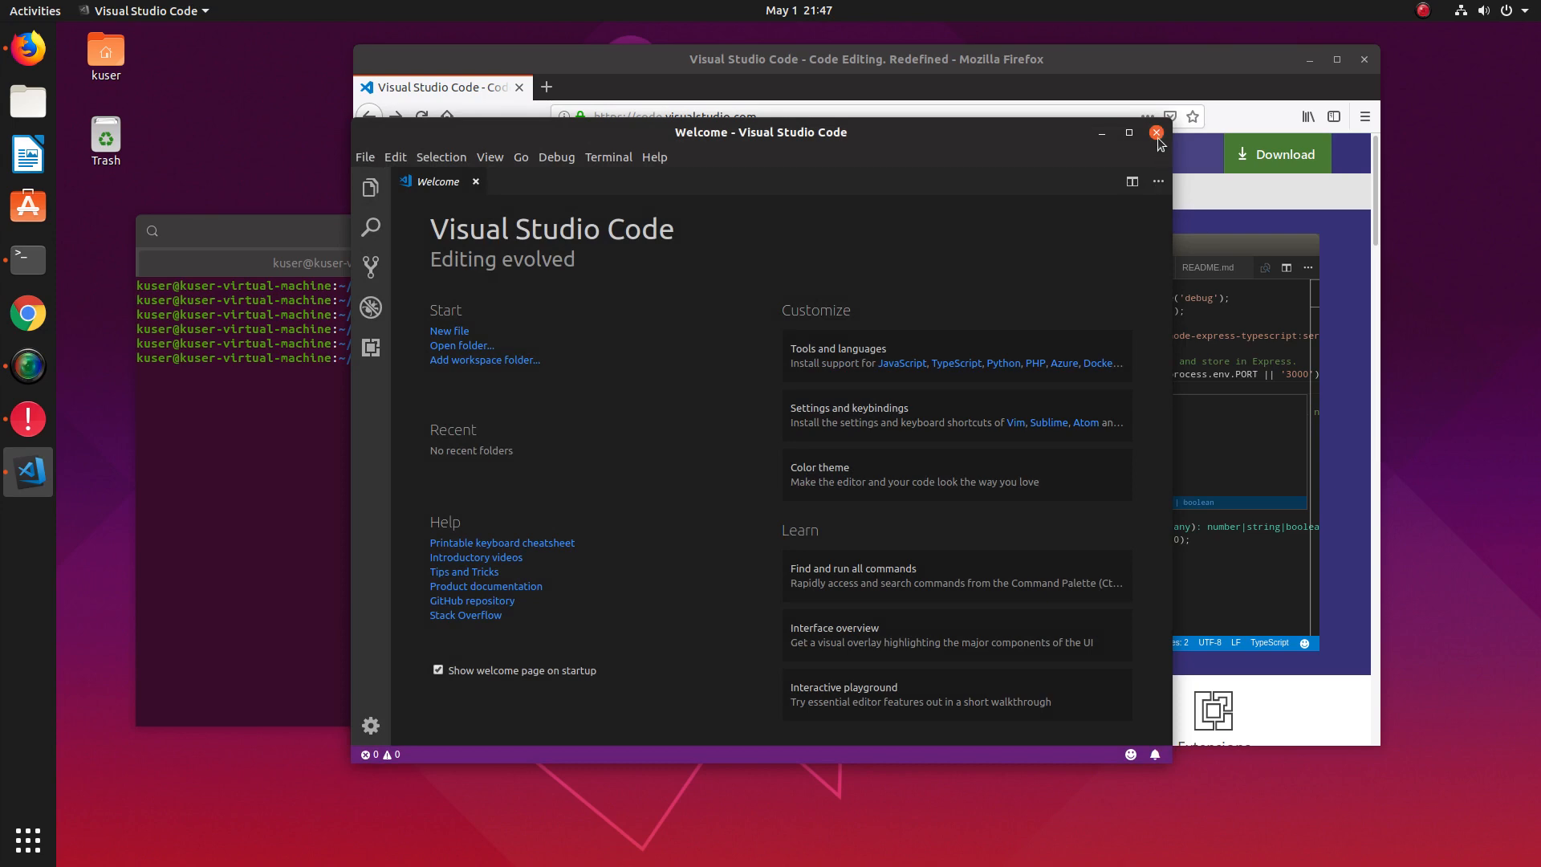
Step: Close VS Code and search 'code' in the GNOME overview to confirm it is still listed
{"action": "left_click", "coordinate": [1155, 131]}
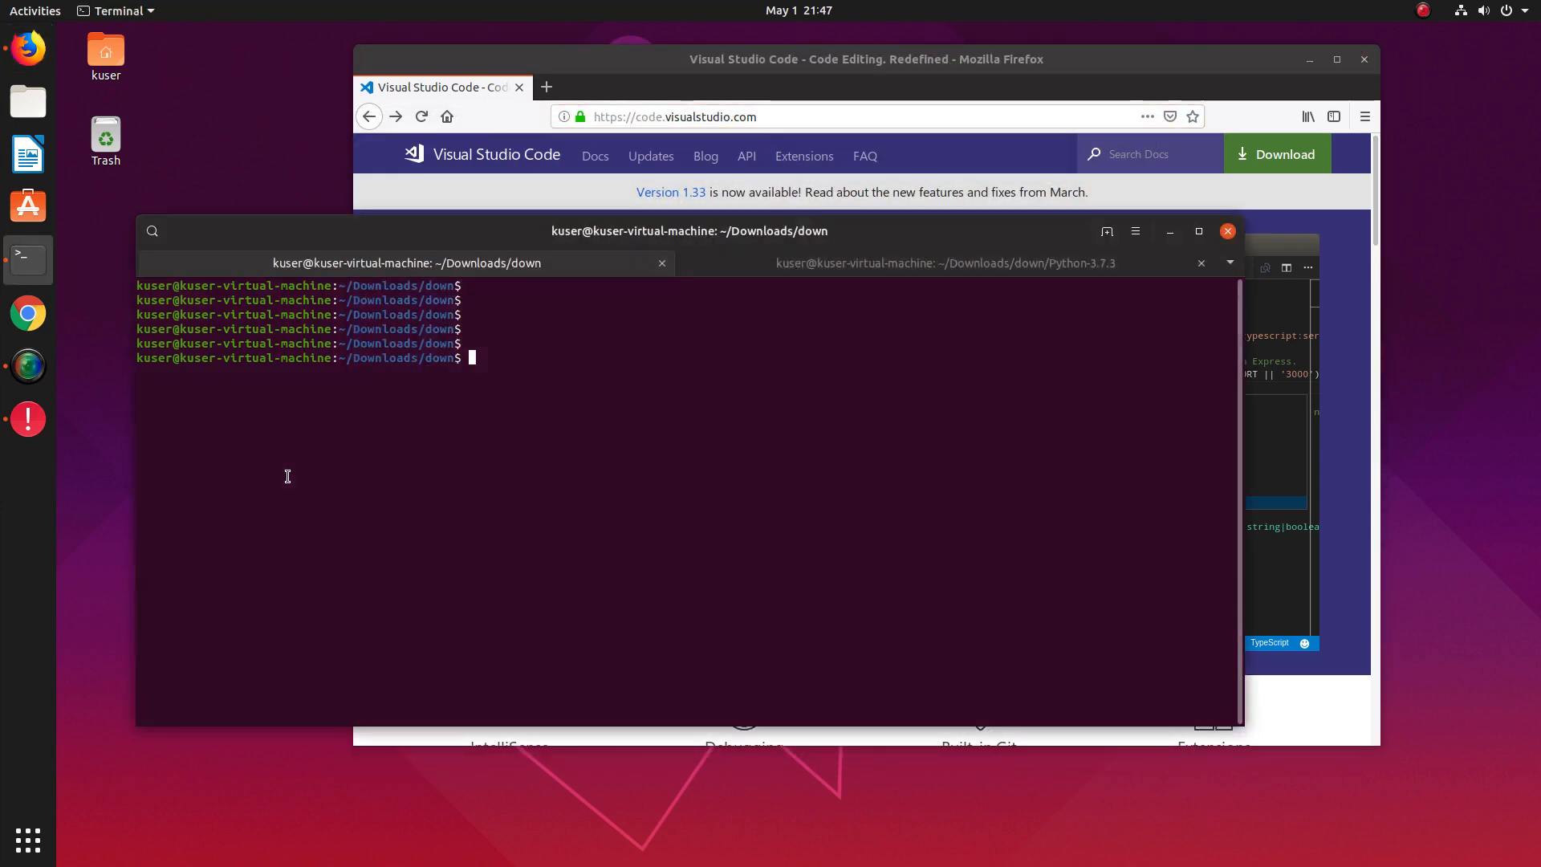
{"action": "left_click", "coordinate": [34, 10]}
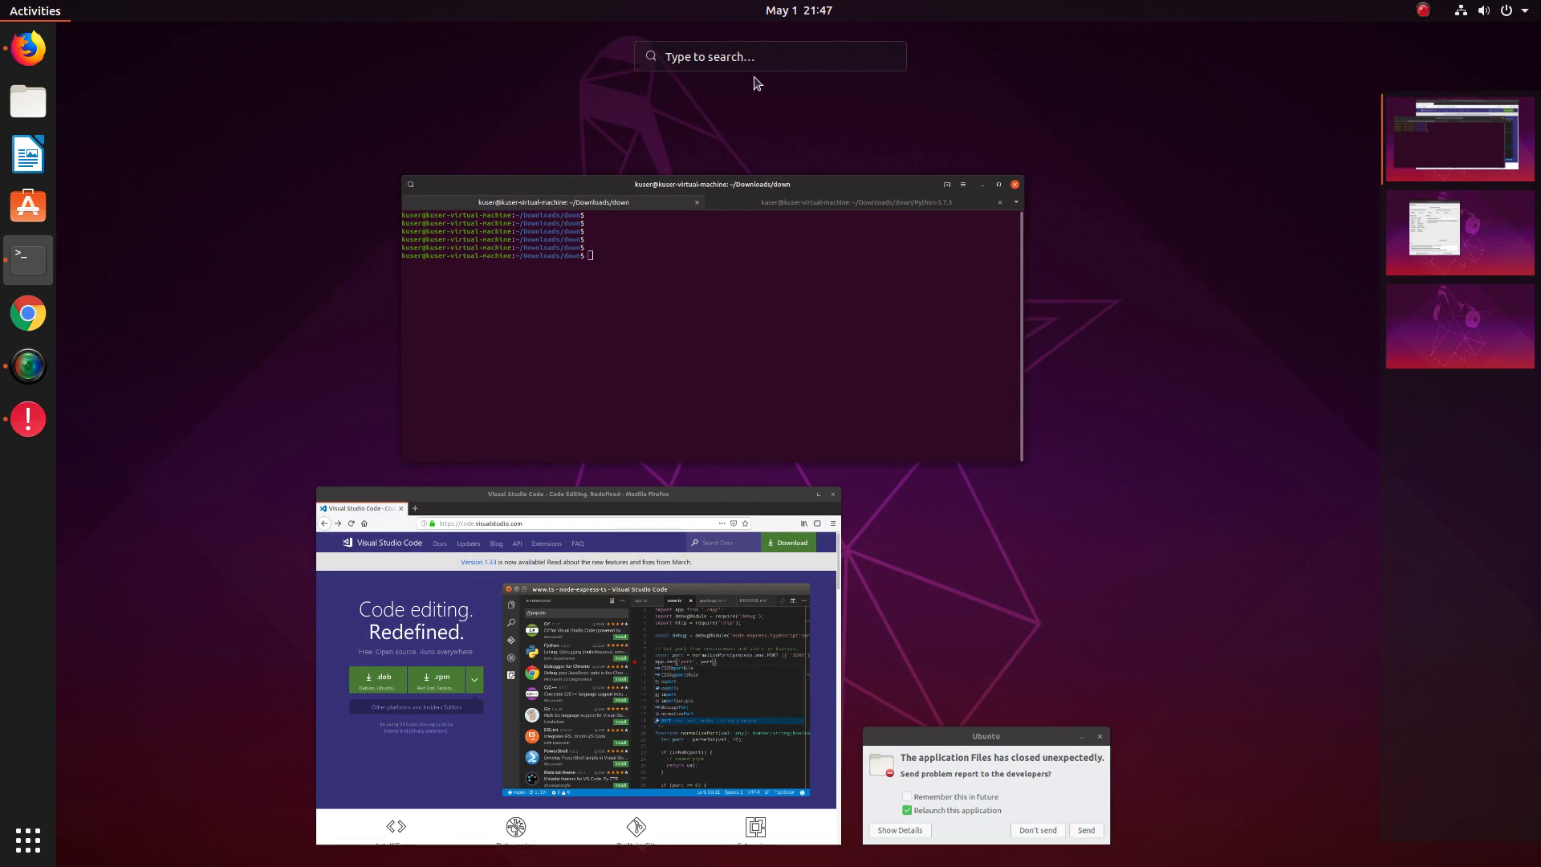
{"action": "mouse_move", "coordinate": [783, 68]}
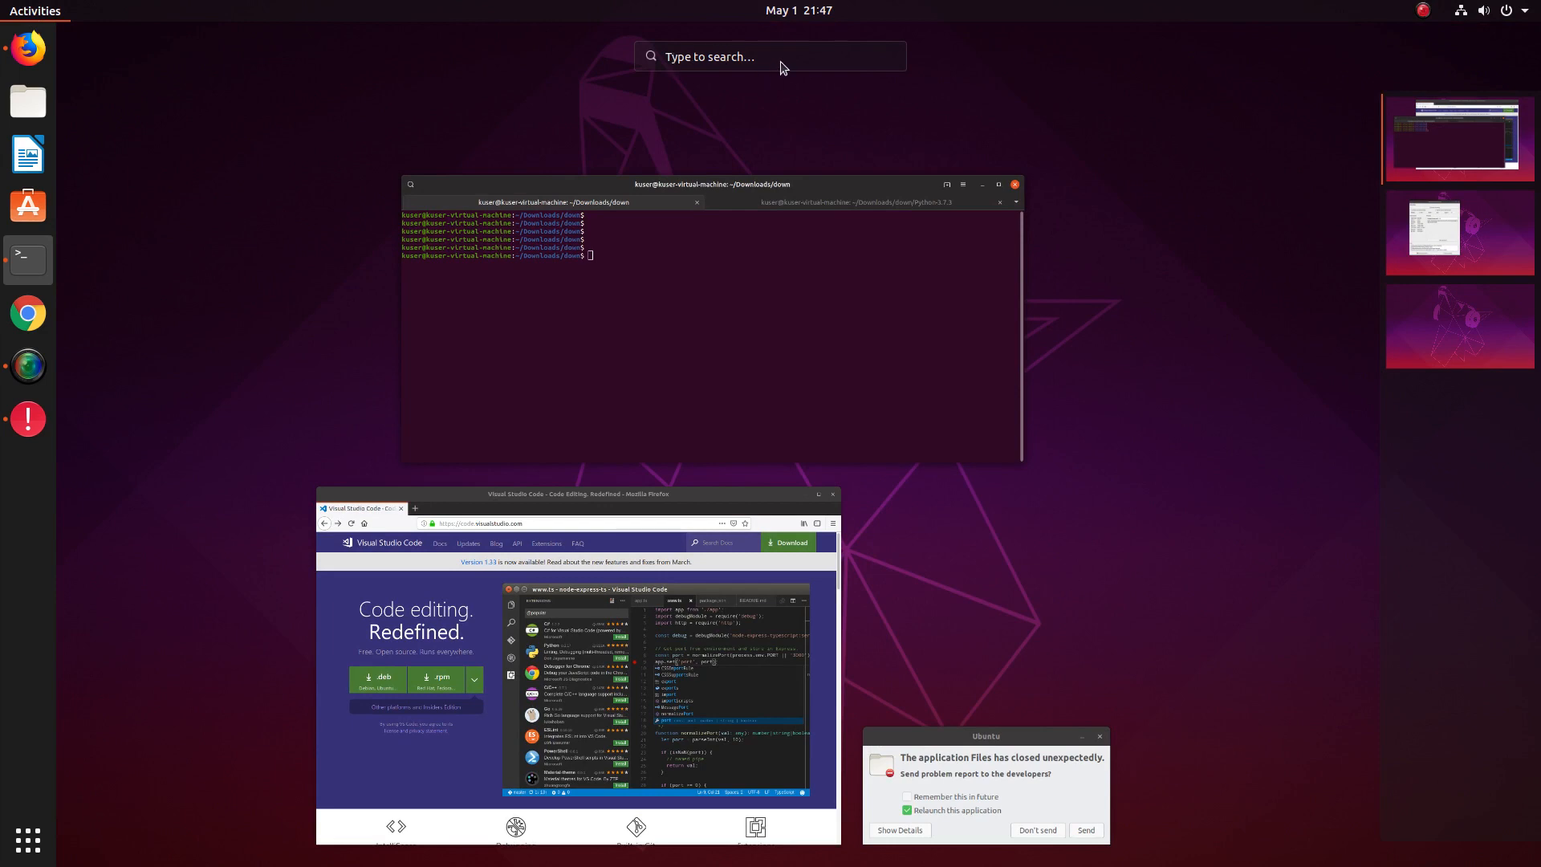
{"action": "type", "text": "code"}
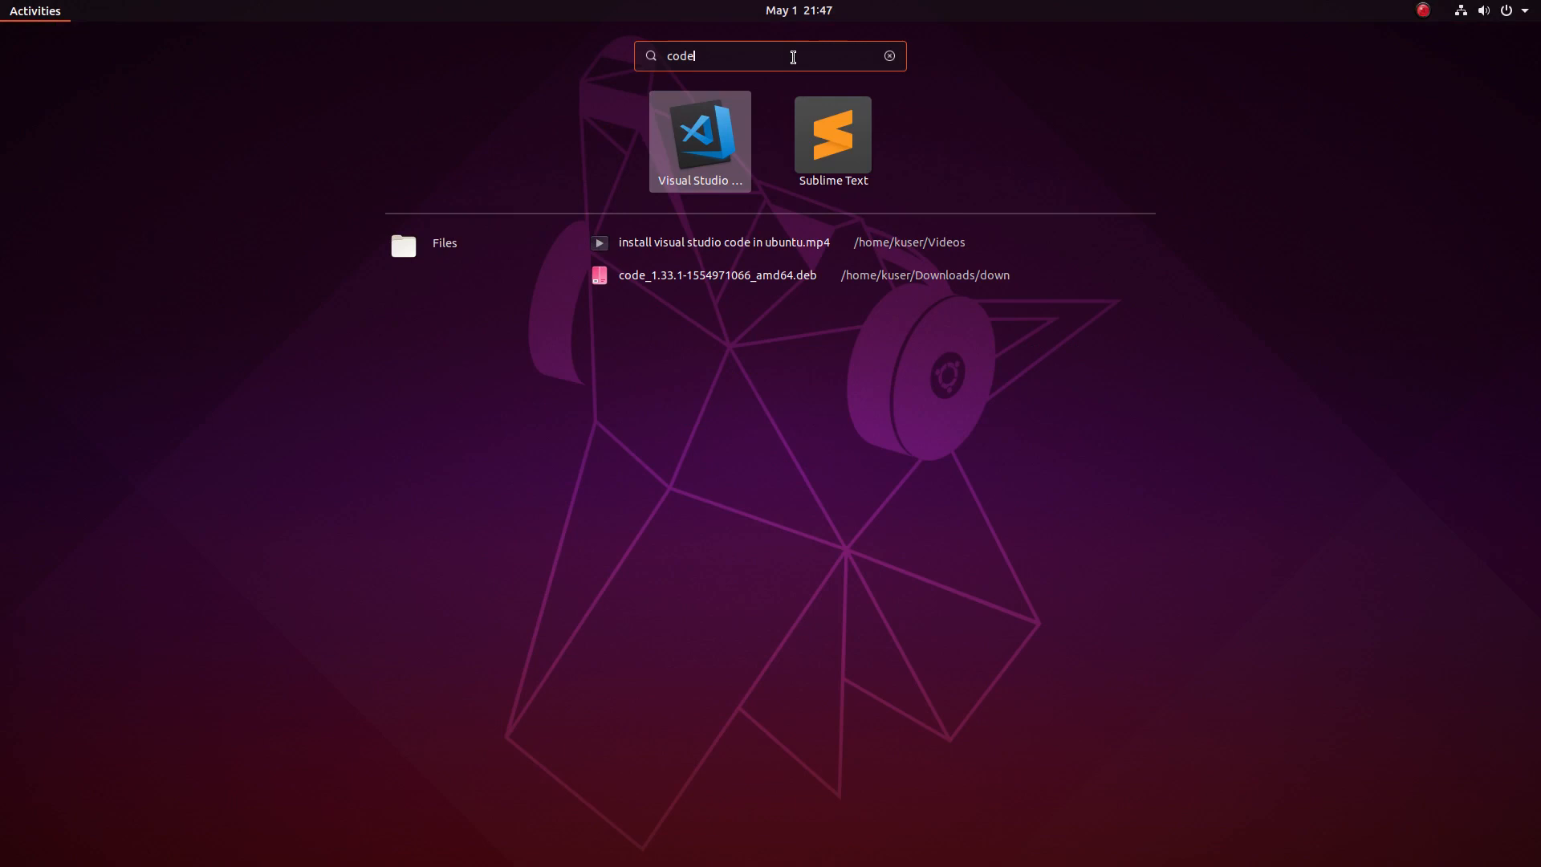
{"action": "mouse_move", "coordinate": [8, 19]}
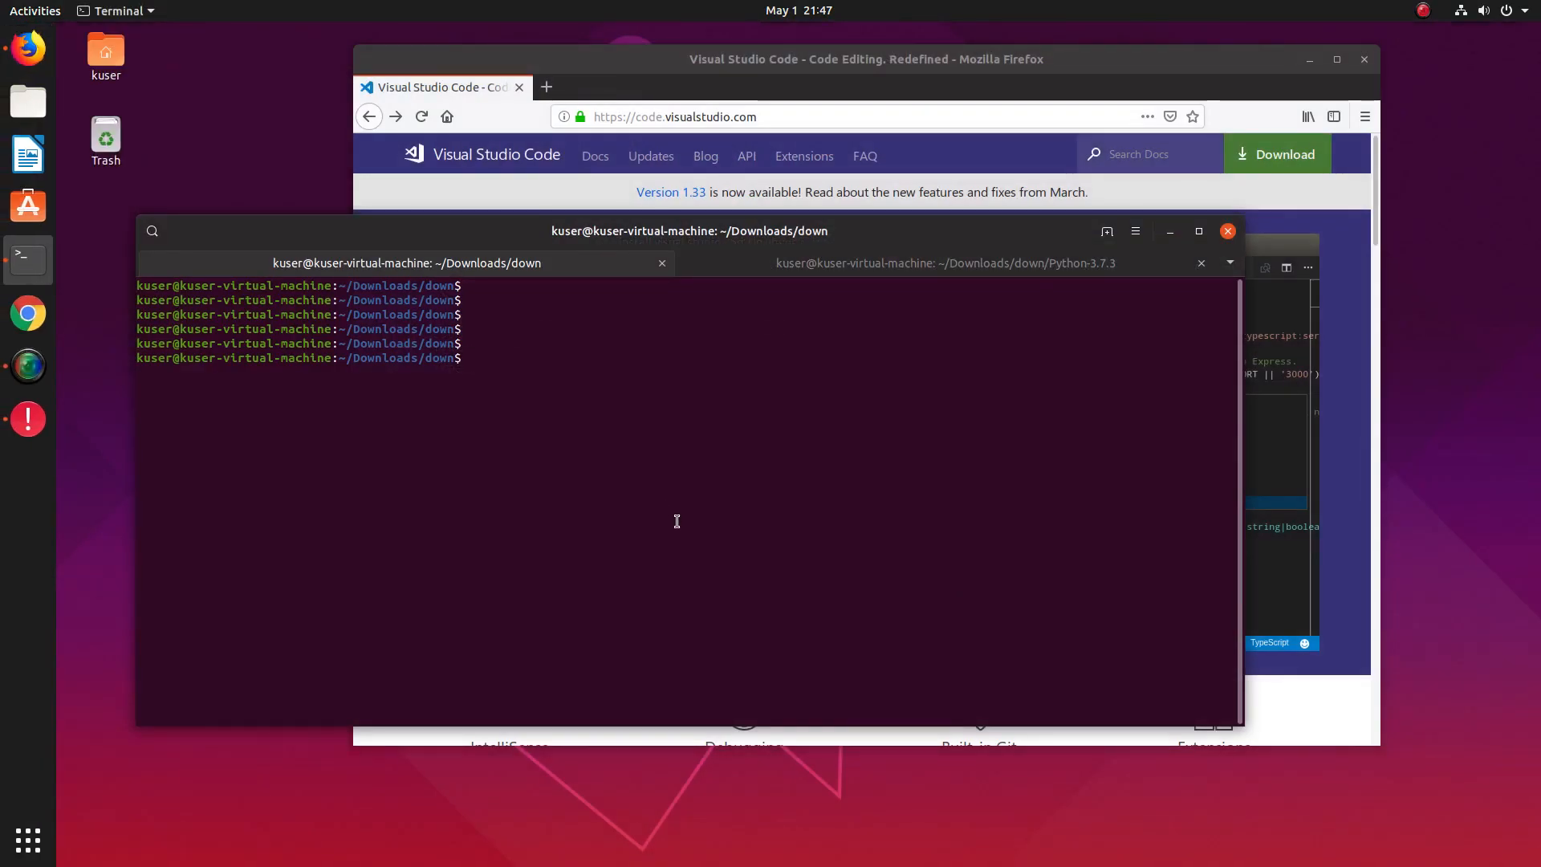
Step: Run the 'code' command in Terminal to launch VS Code, then close the editor window
{"action": "type", "text": "code"}
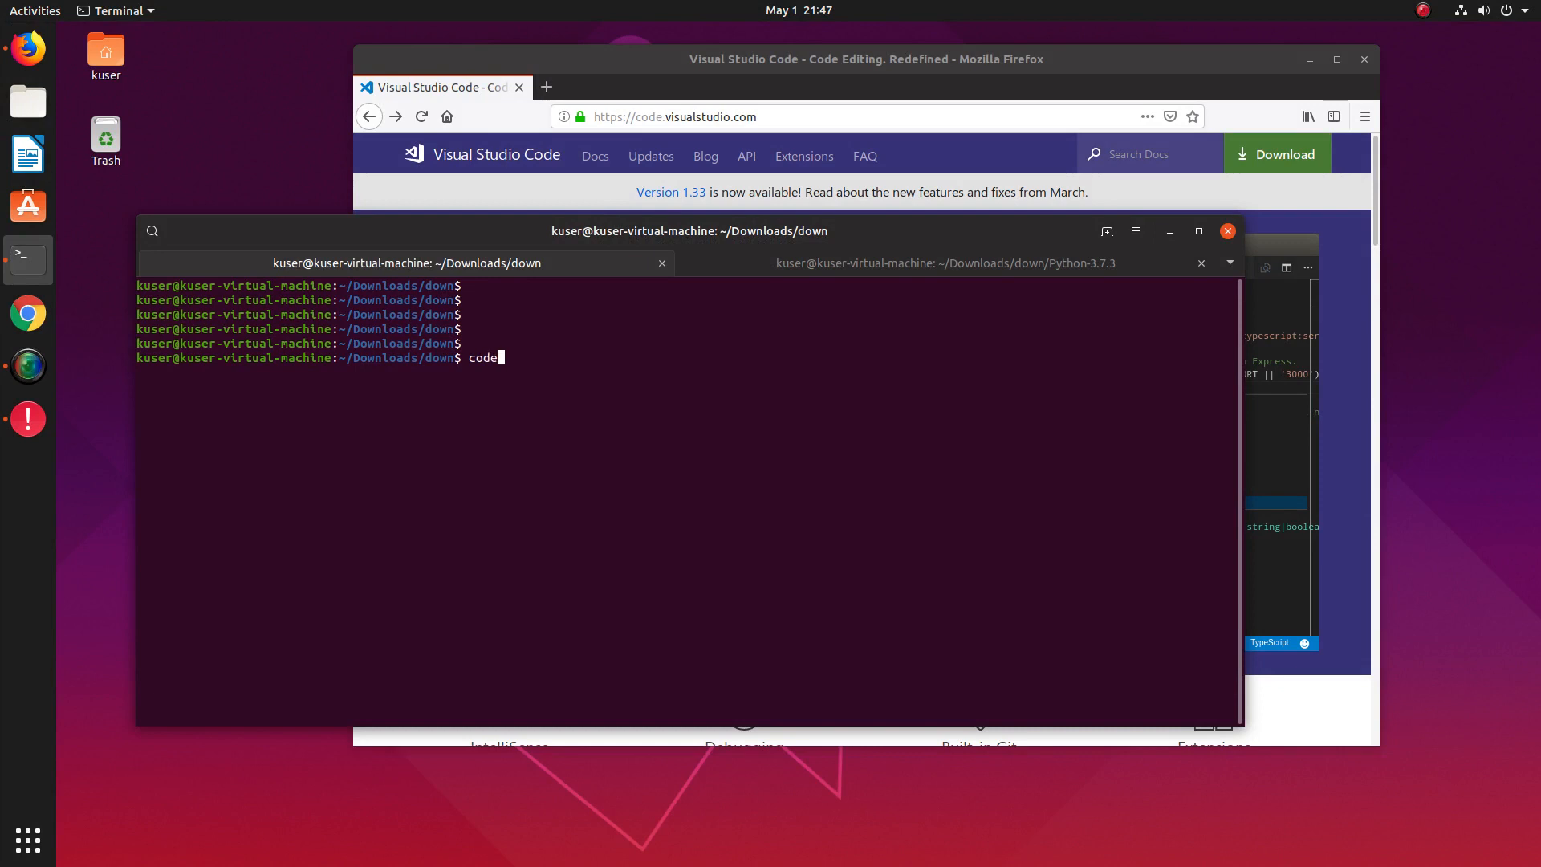
{"action": "key", "text": "Return"}
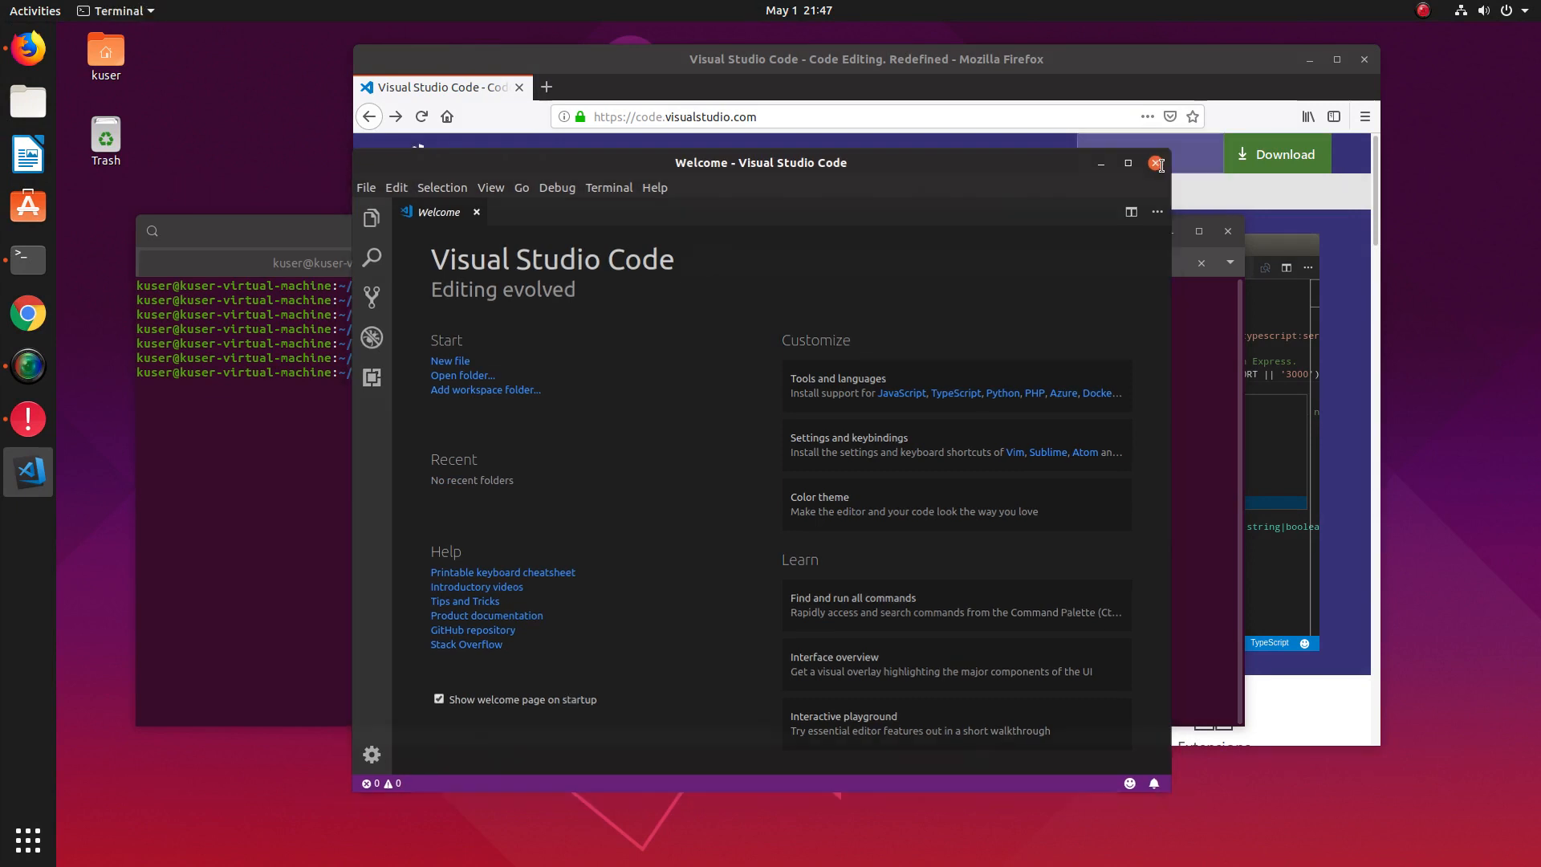
{"action": "left_click", "coordinate": [1161, 163]}
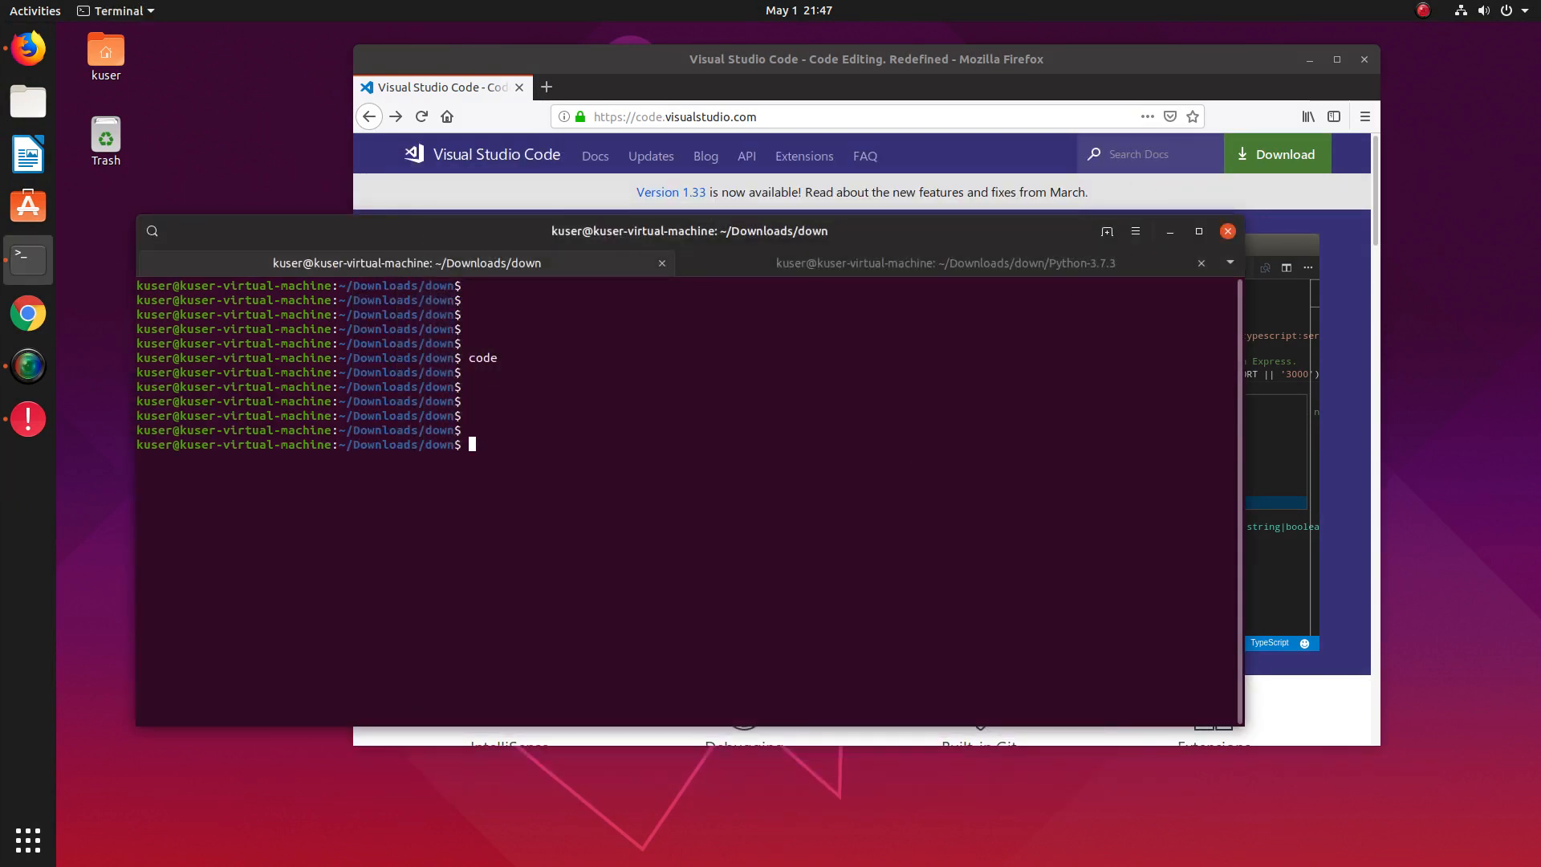
Step: Run 'sudo apt purge code' and answer y to remove Visual Studio Code
{"action": "type", "text": "sudo a"}
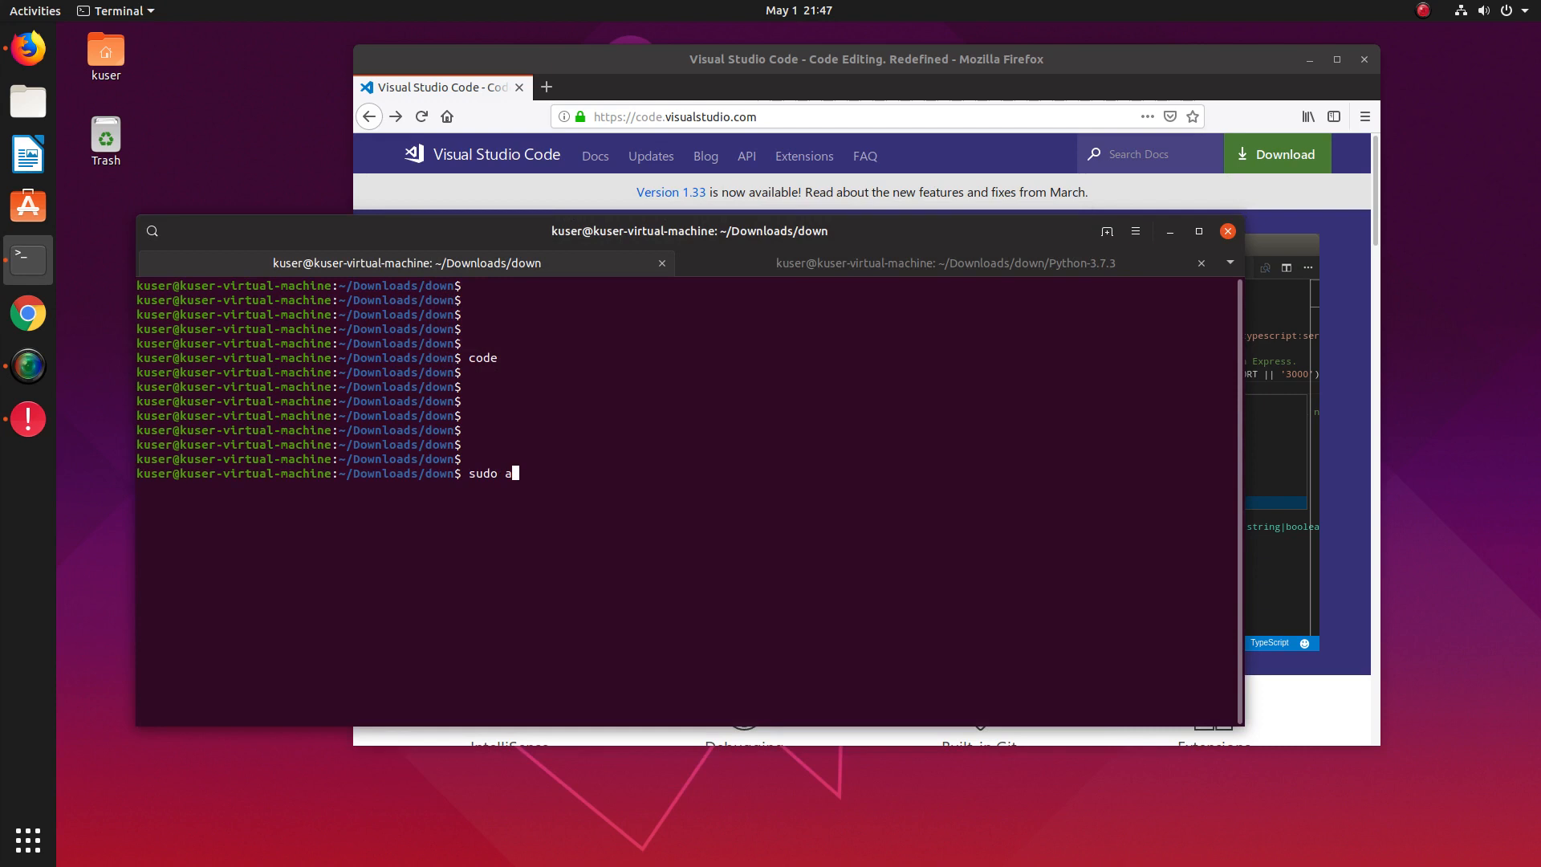
{"action": "type", "text": "pt"}
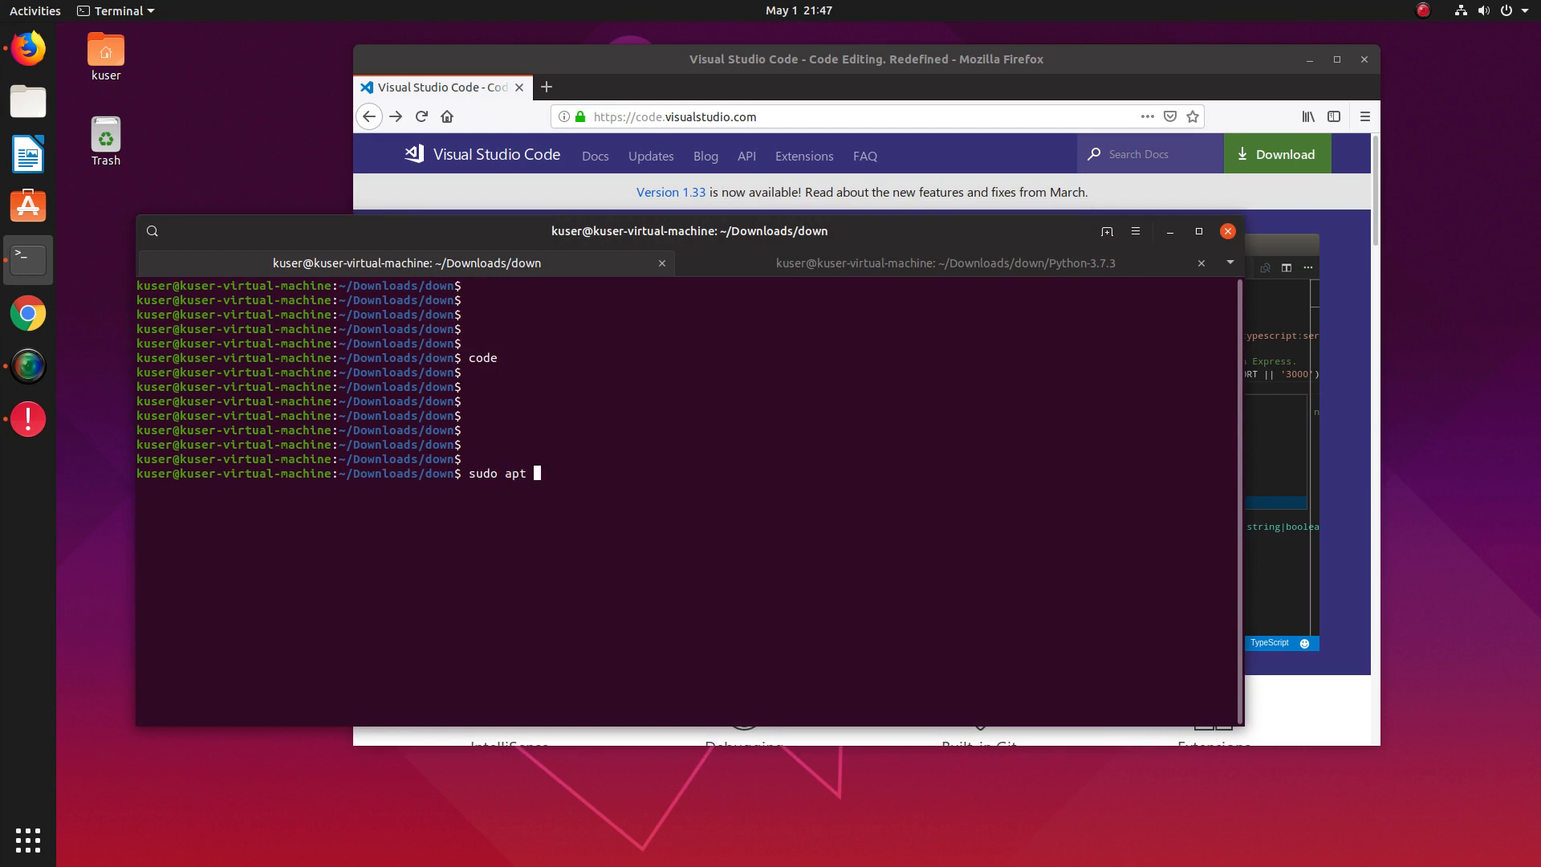
{"action": "type", "text": "pur"}
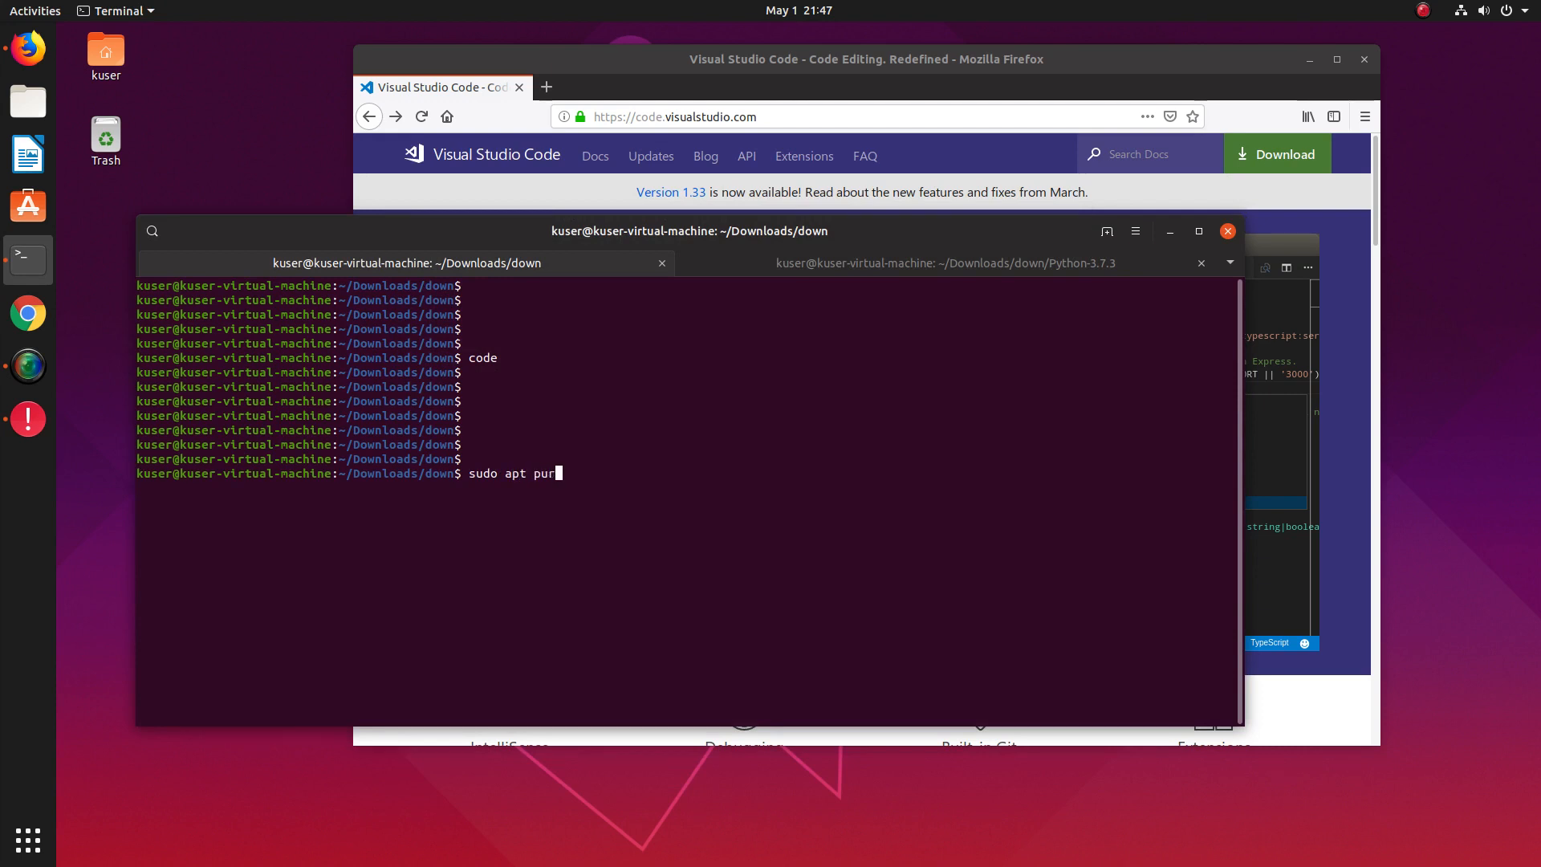
{"action": "type", "text": "ge c"}
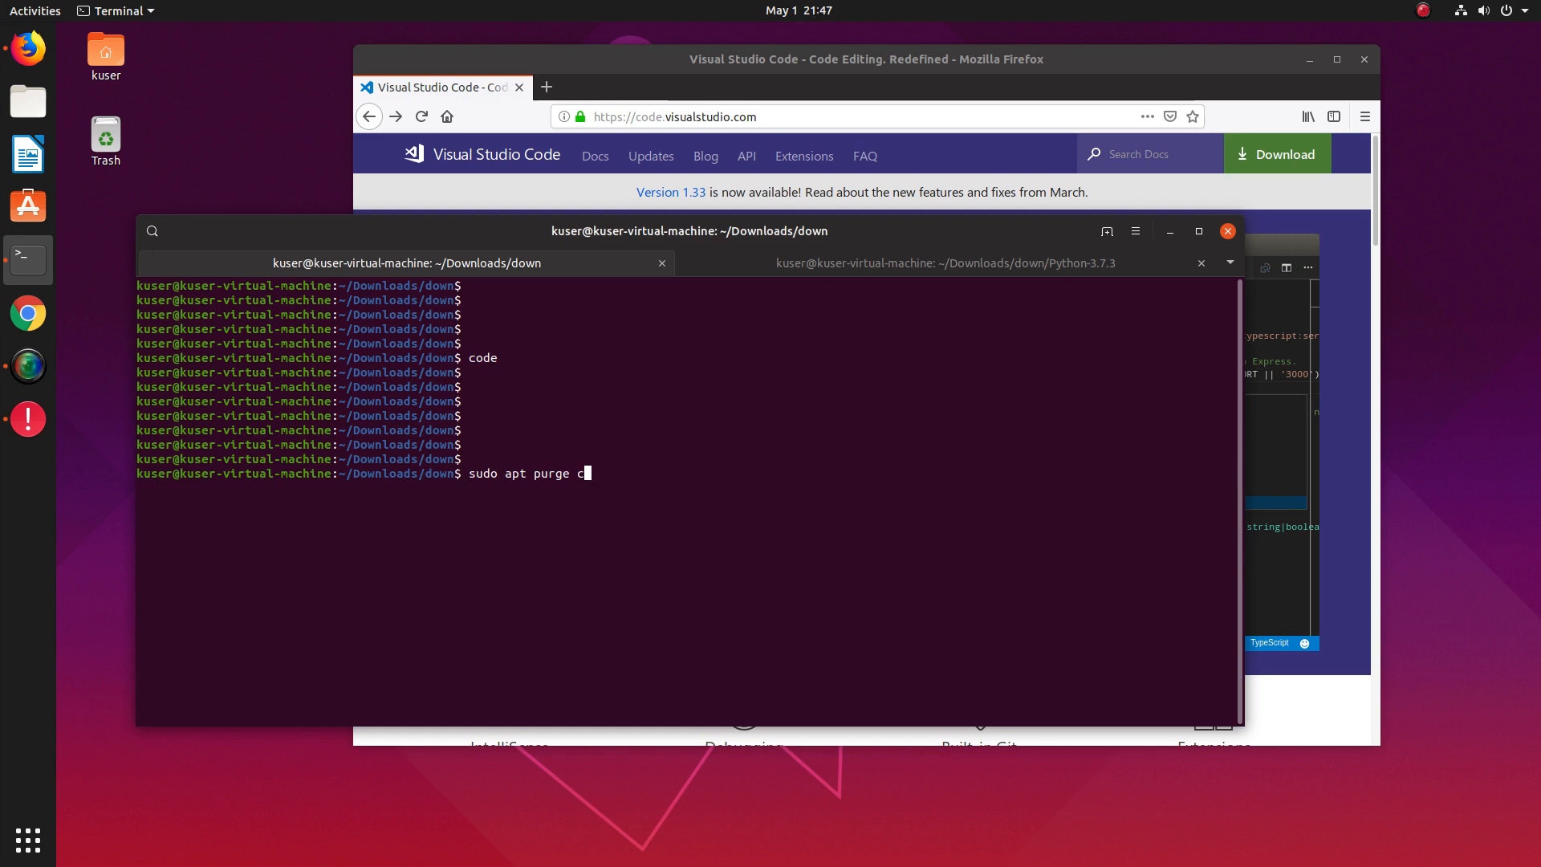
{"action": "key", "text": "Return"}
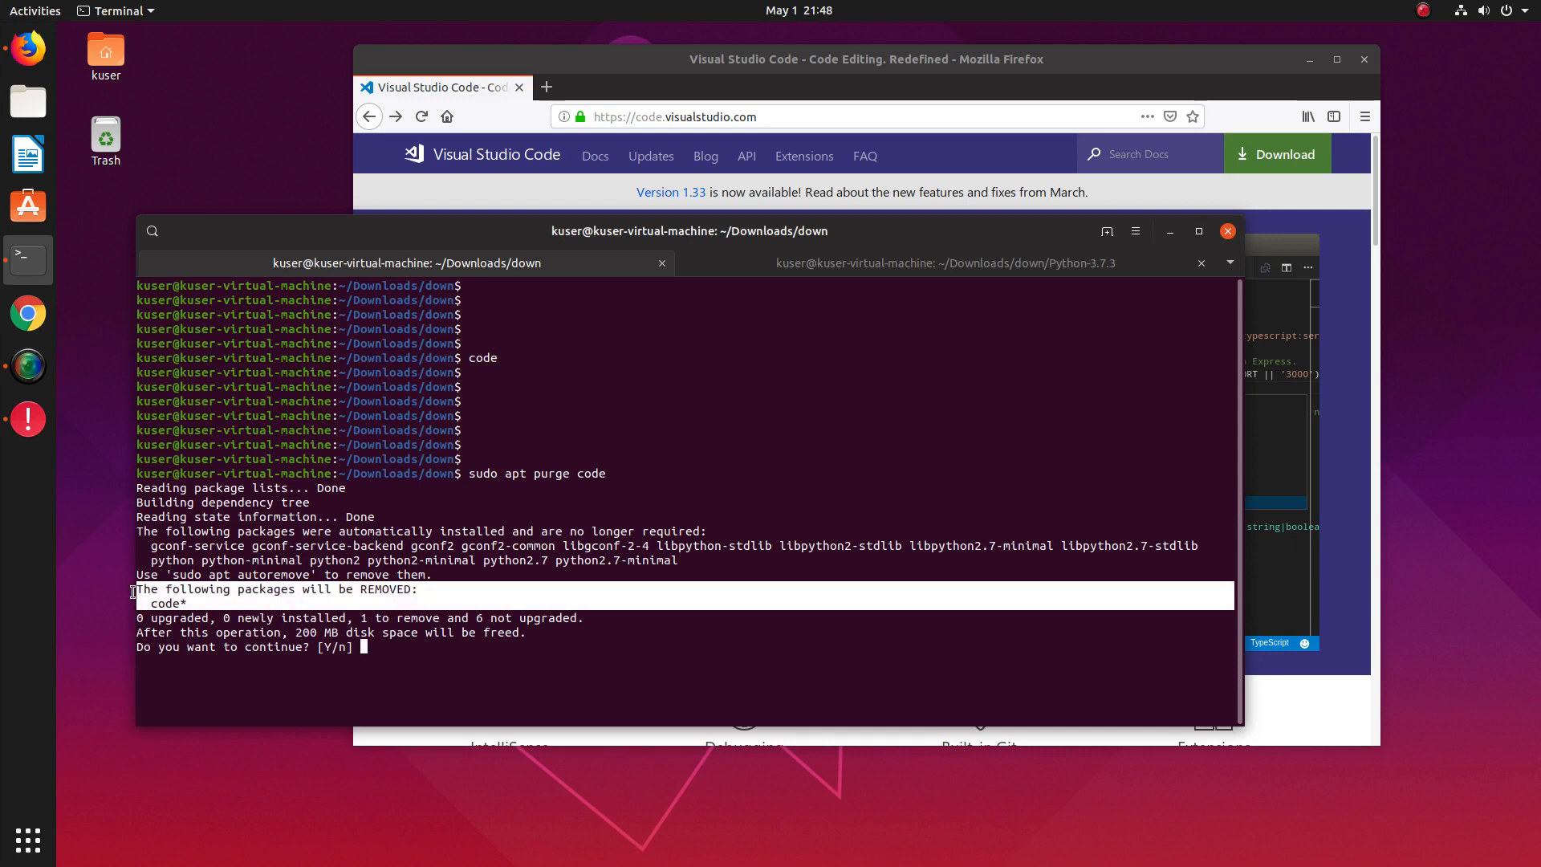
{"action": "type", "text": "y"}
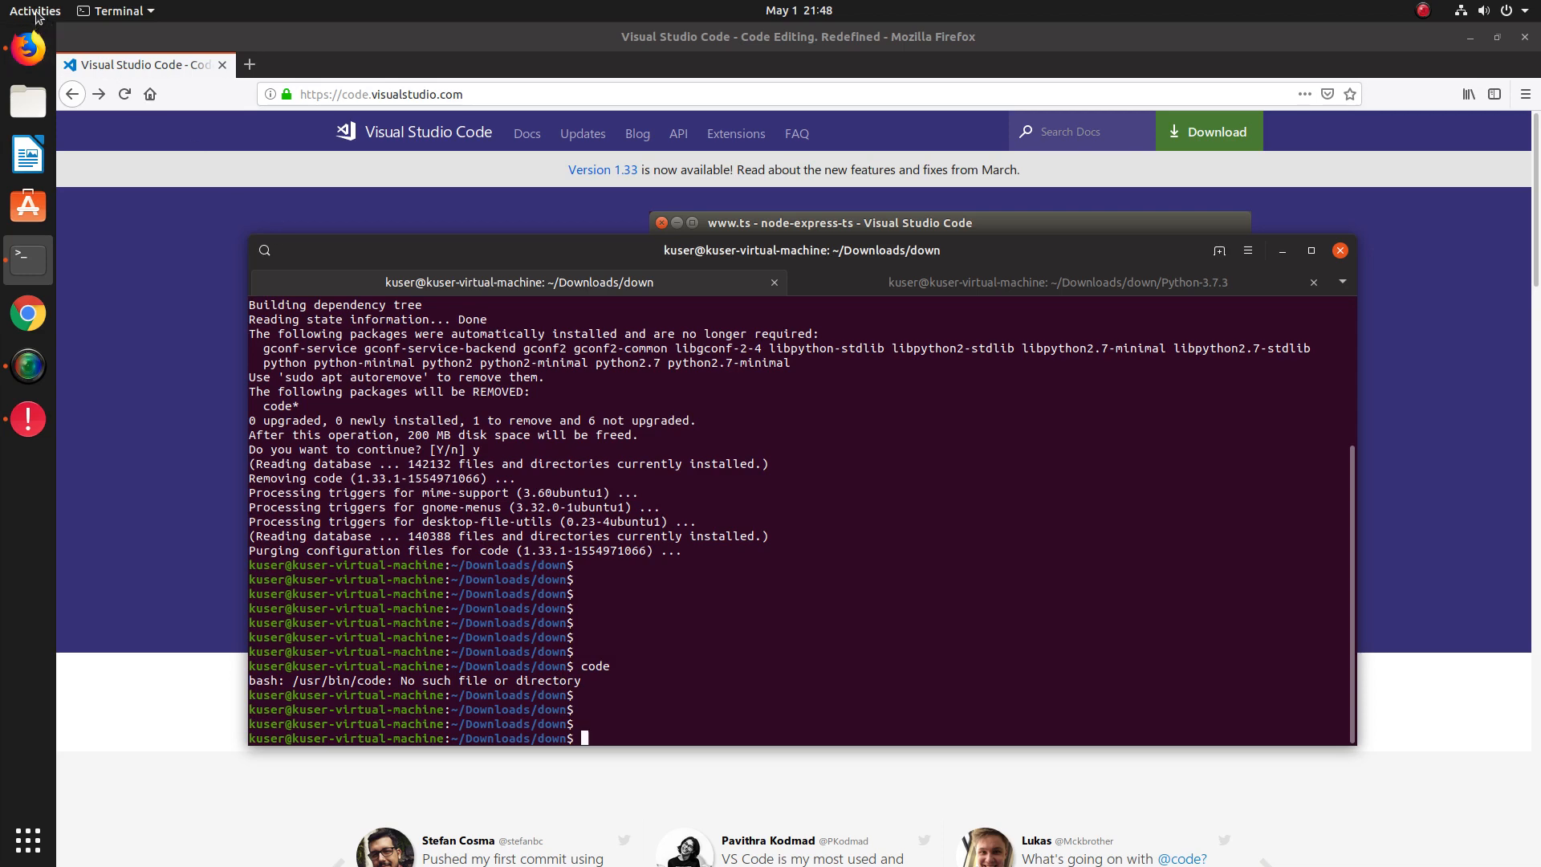
Step: Search 'code' in the GNOME overview to confirm VS Code is gone, then clear the search
{"action": "left_click", "coordinate": [34, 10]}
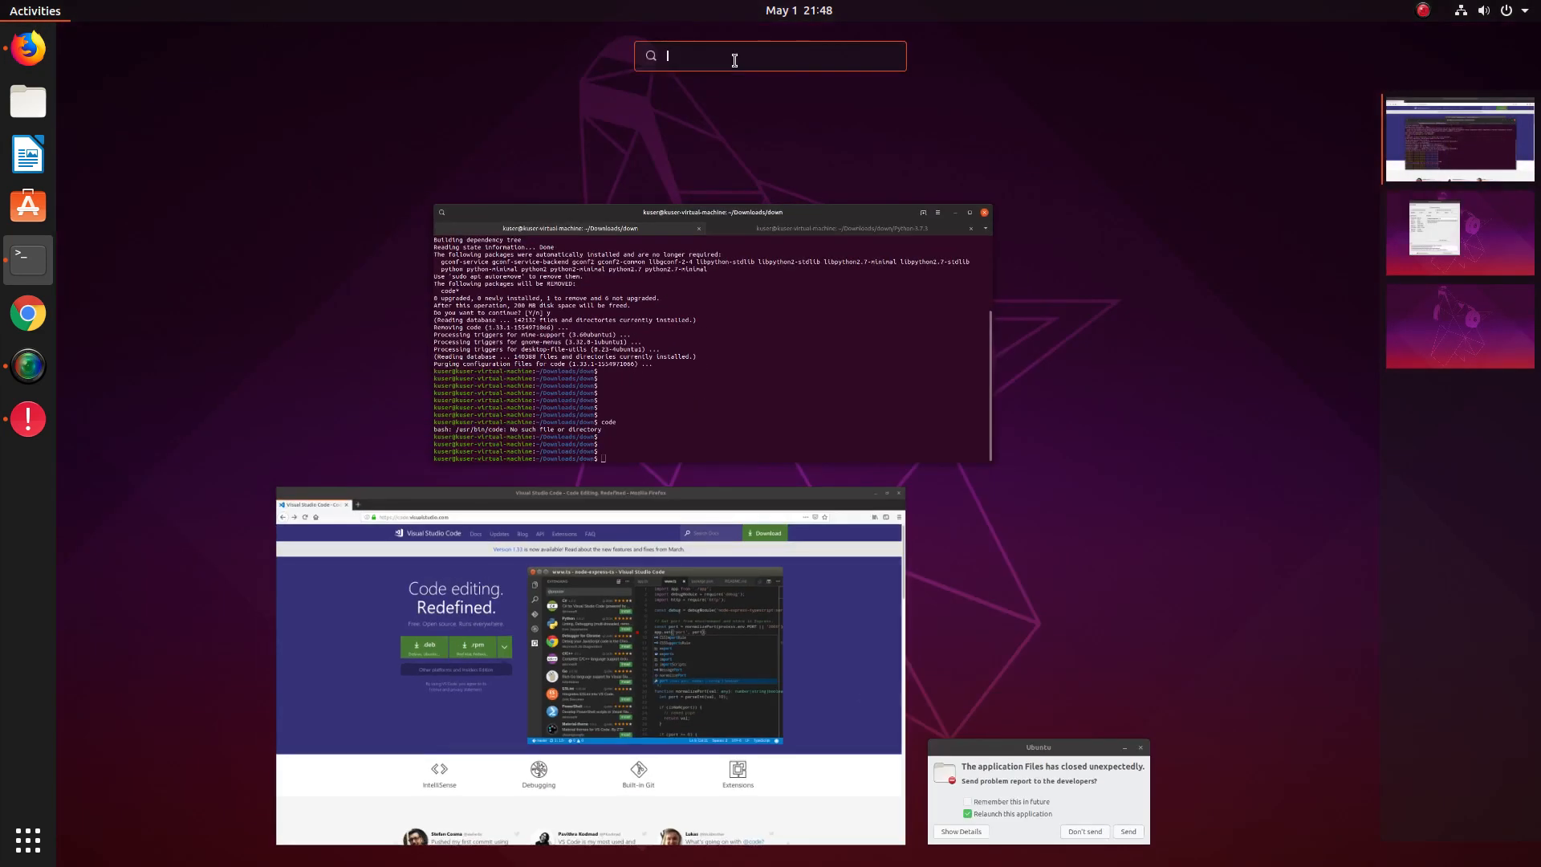
{"action": "type", "text": "code"}
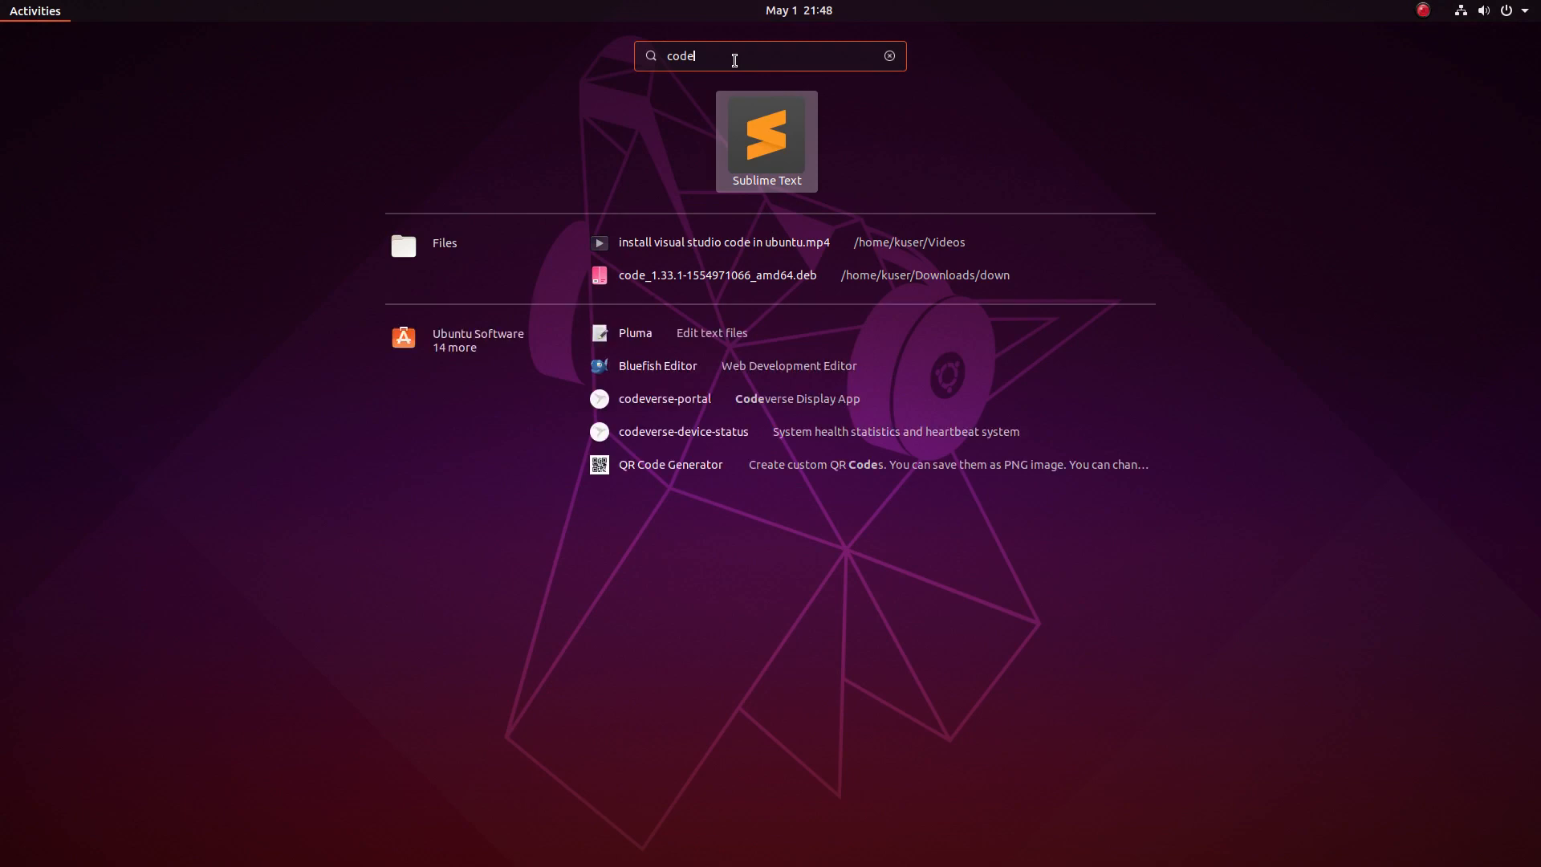
{"action": "key", "text": "BackSpace"}
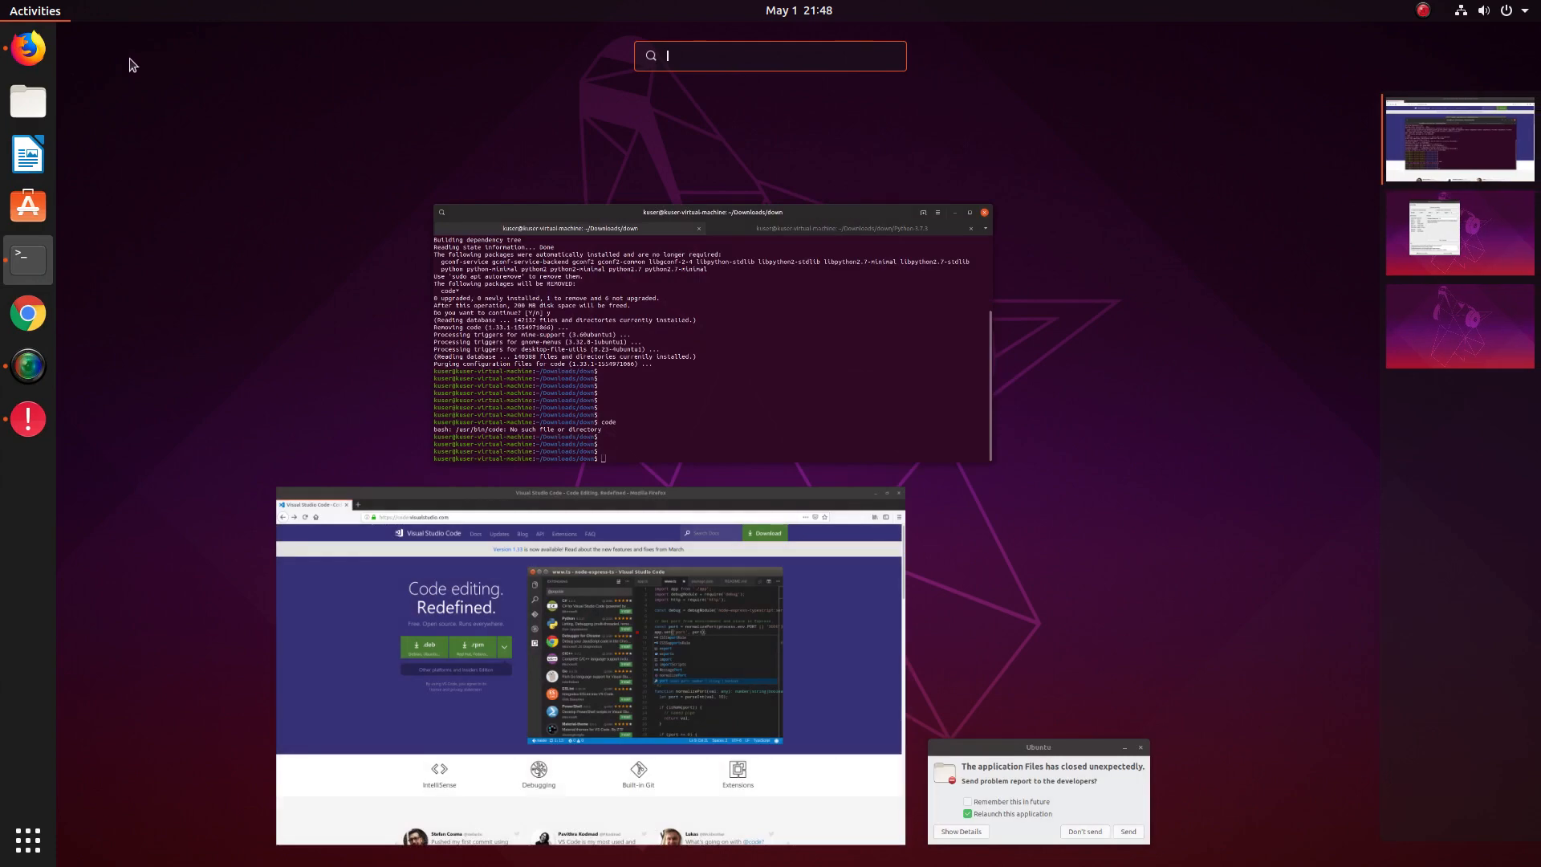
Step: Focus the Firefox window showing the Visual Studio Code download page
{"action": "left_click", "coordinate": [589, 639]}
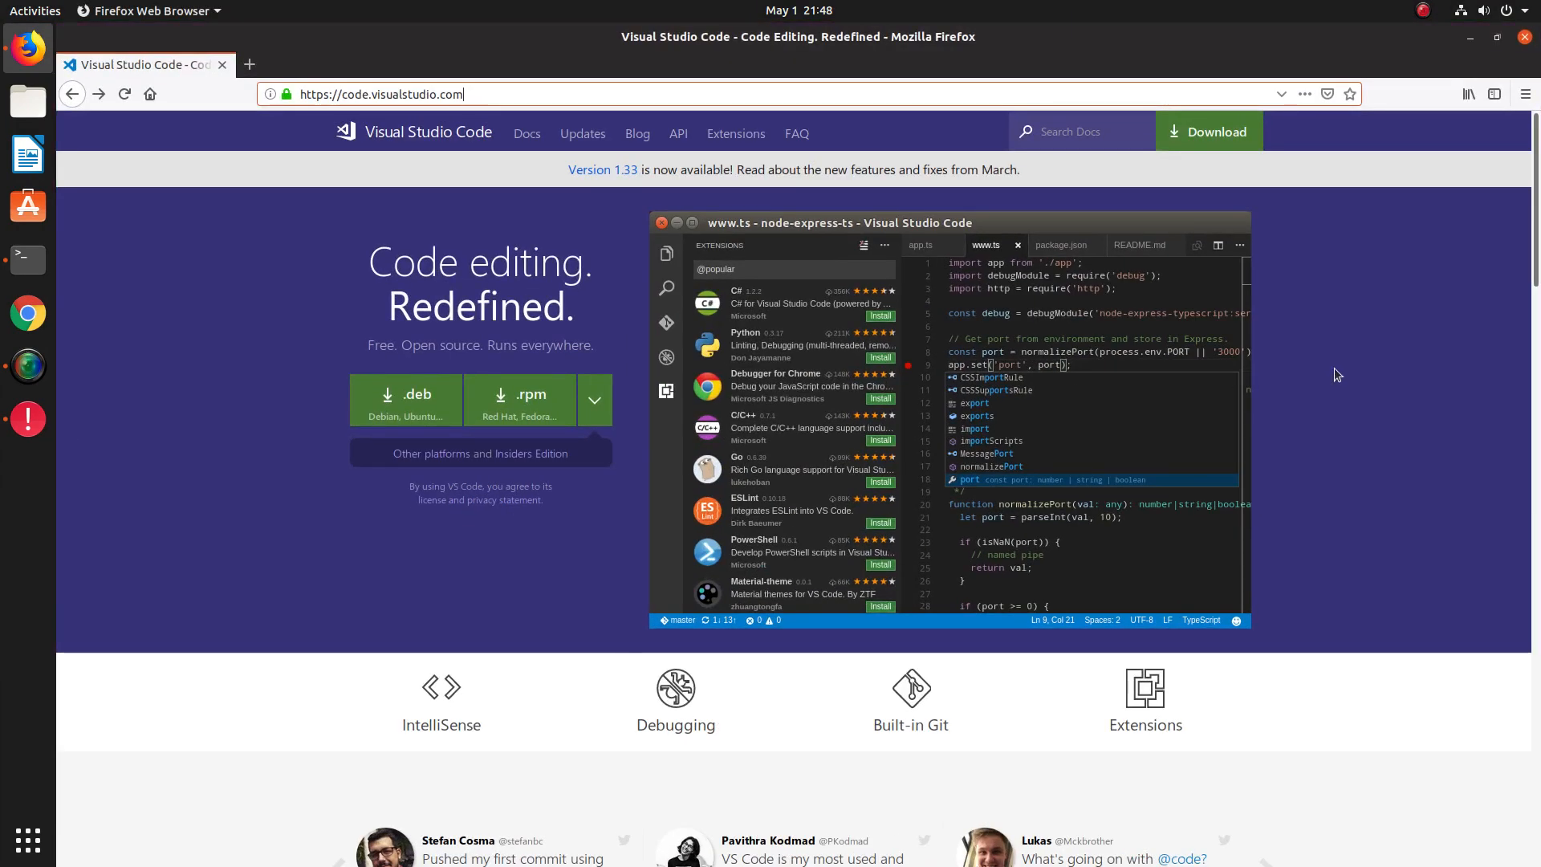
{"action": "mouse_move", "coordinate": [520, 400]}
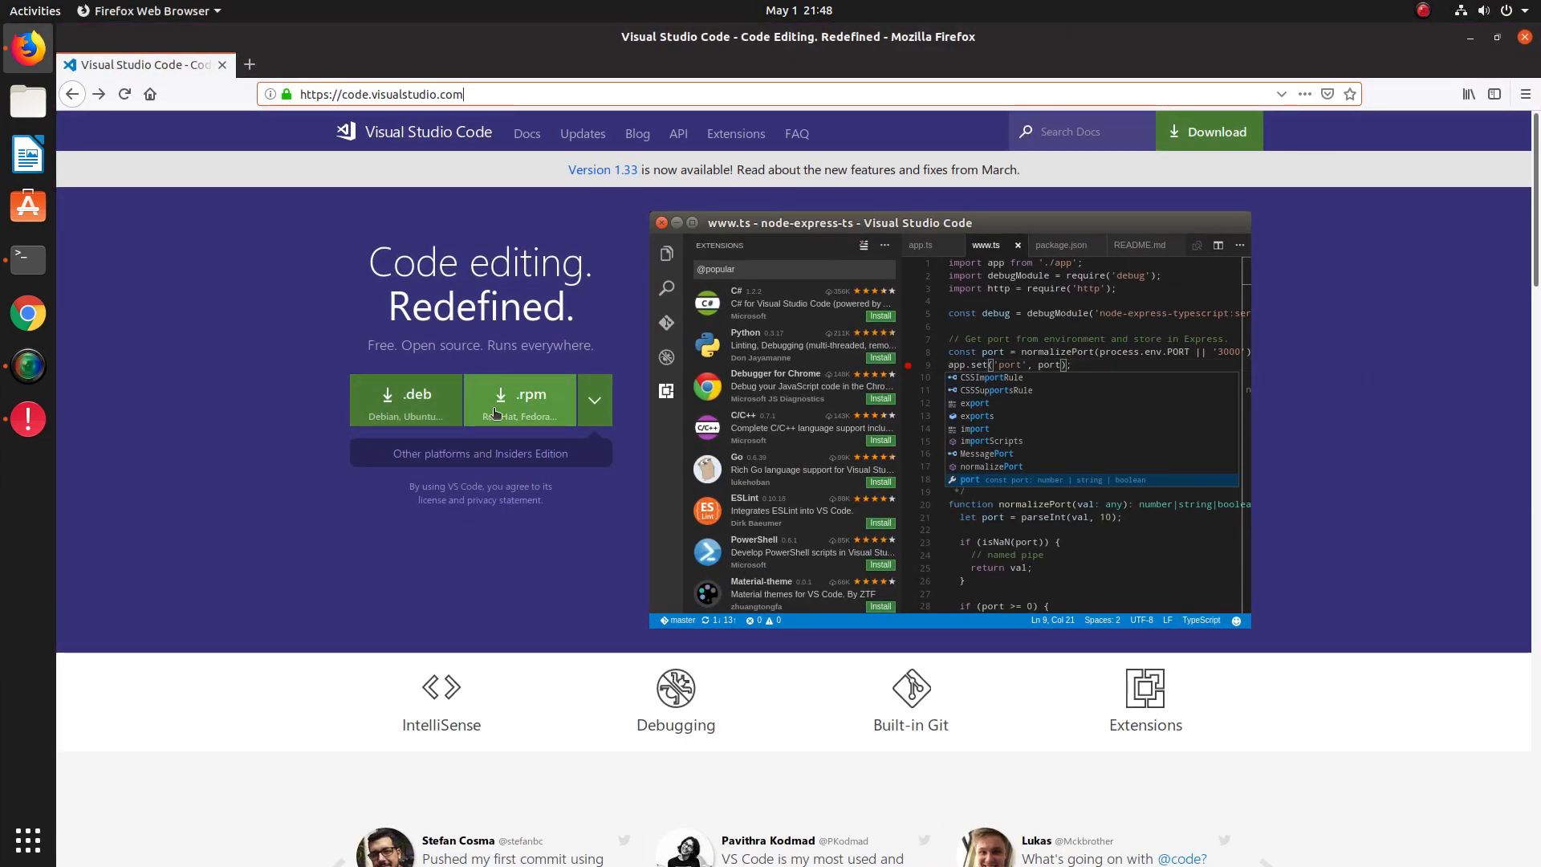